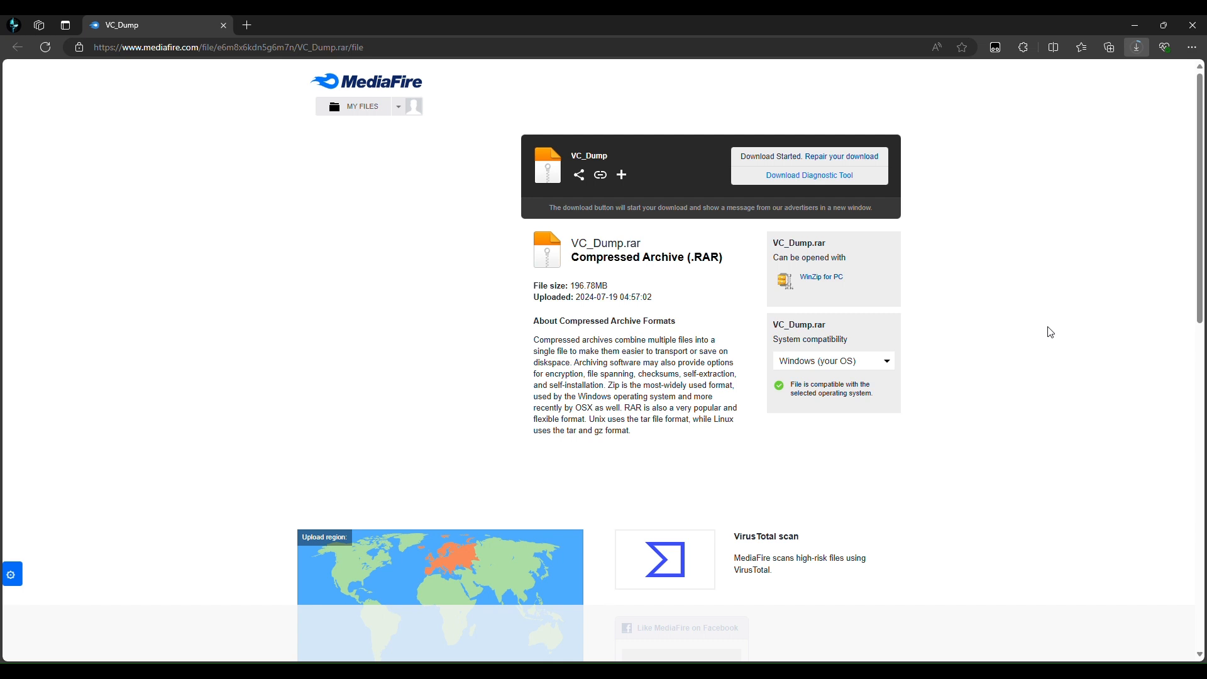
mouse_move(1094, 178)
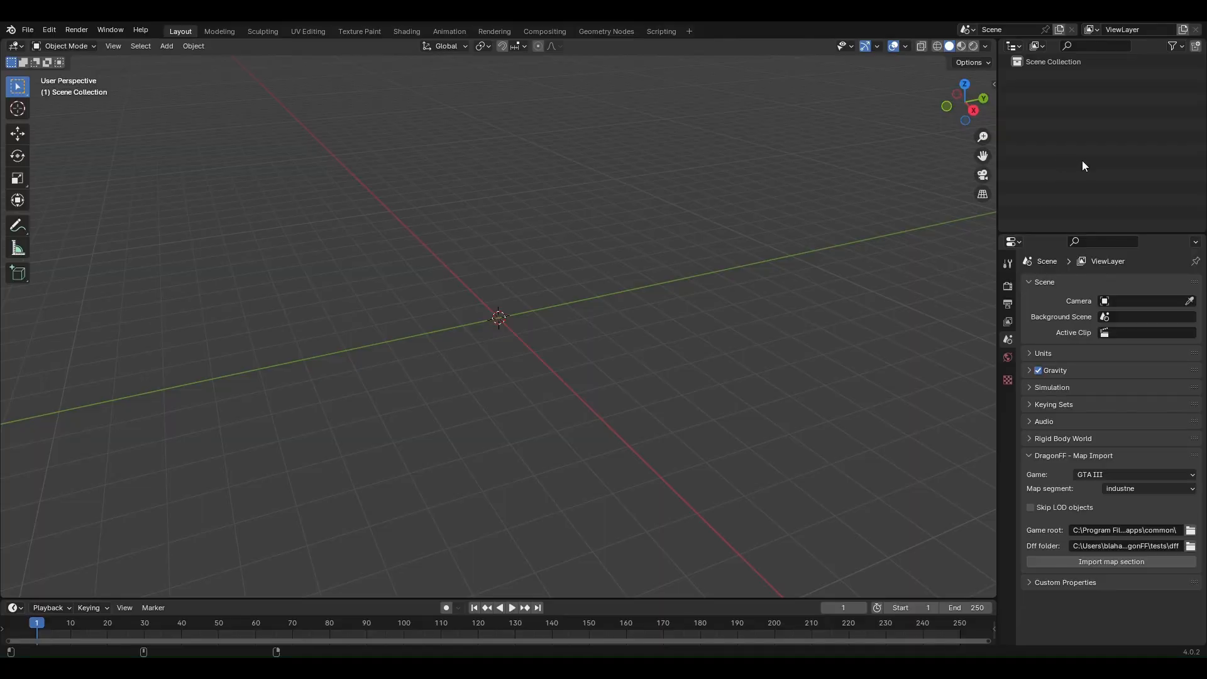
mouse_move(1146, 112)
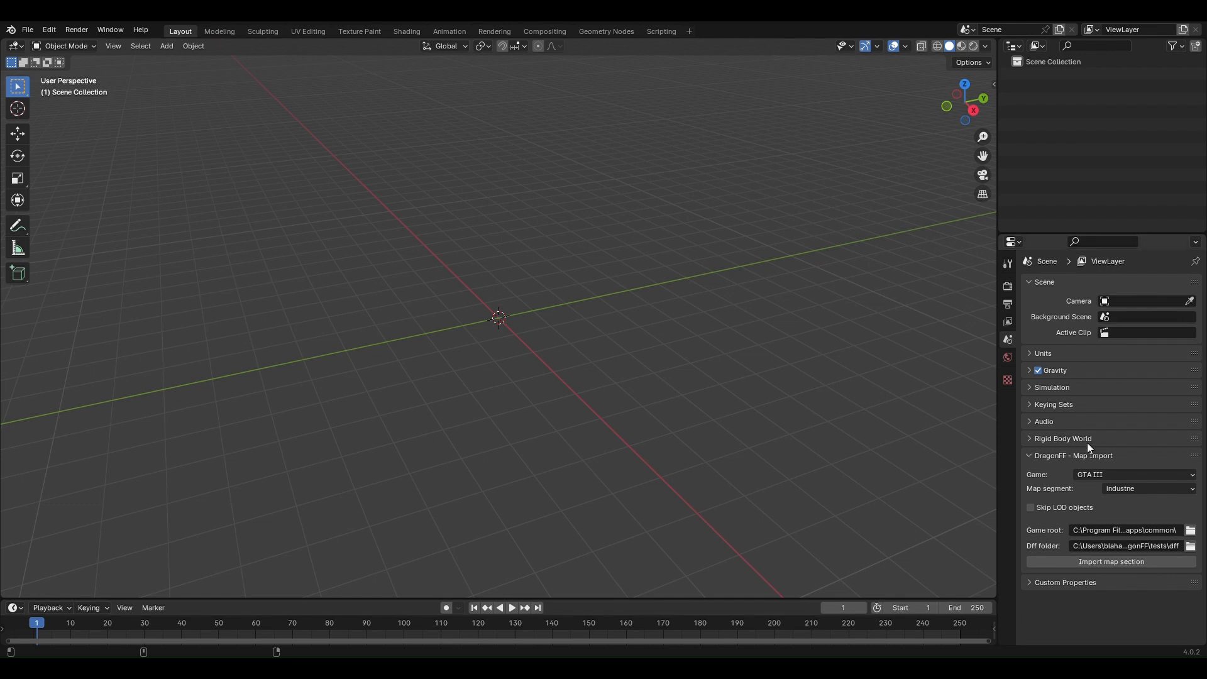
mouse_move(1034, 470)
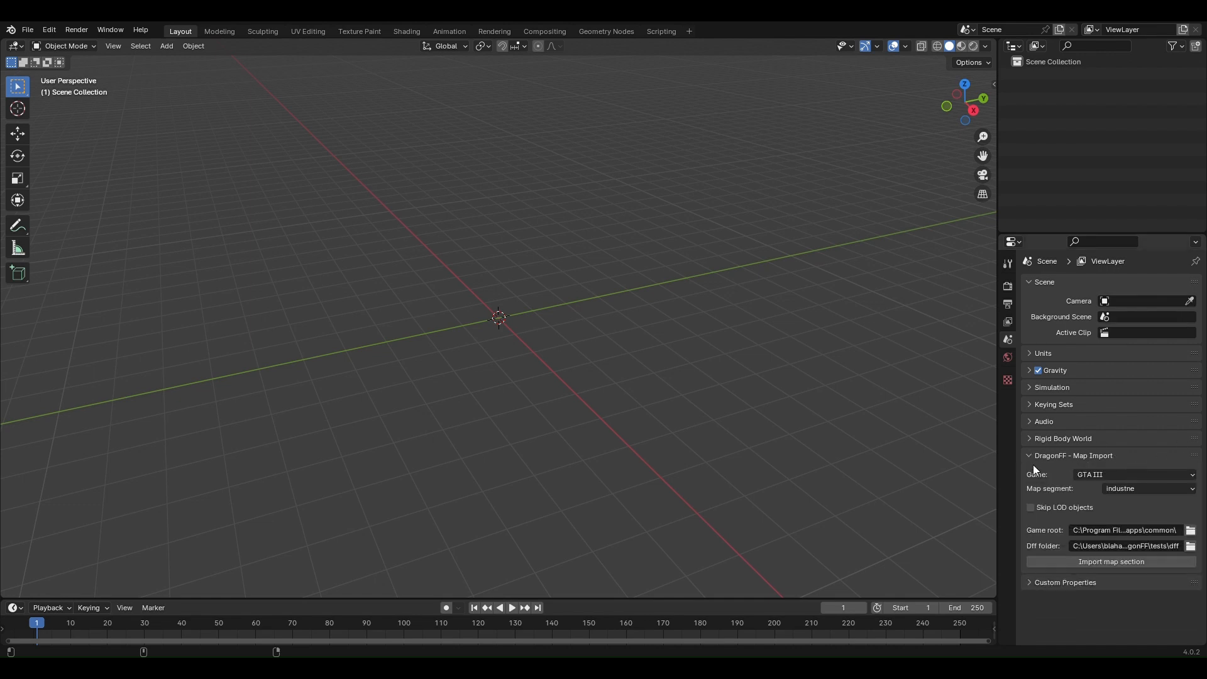
mouse_move(1101, 538)
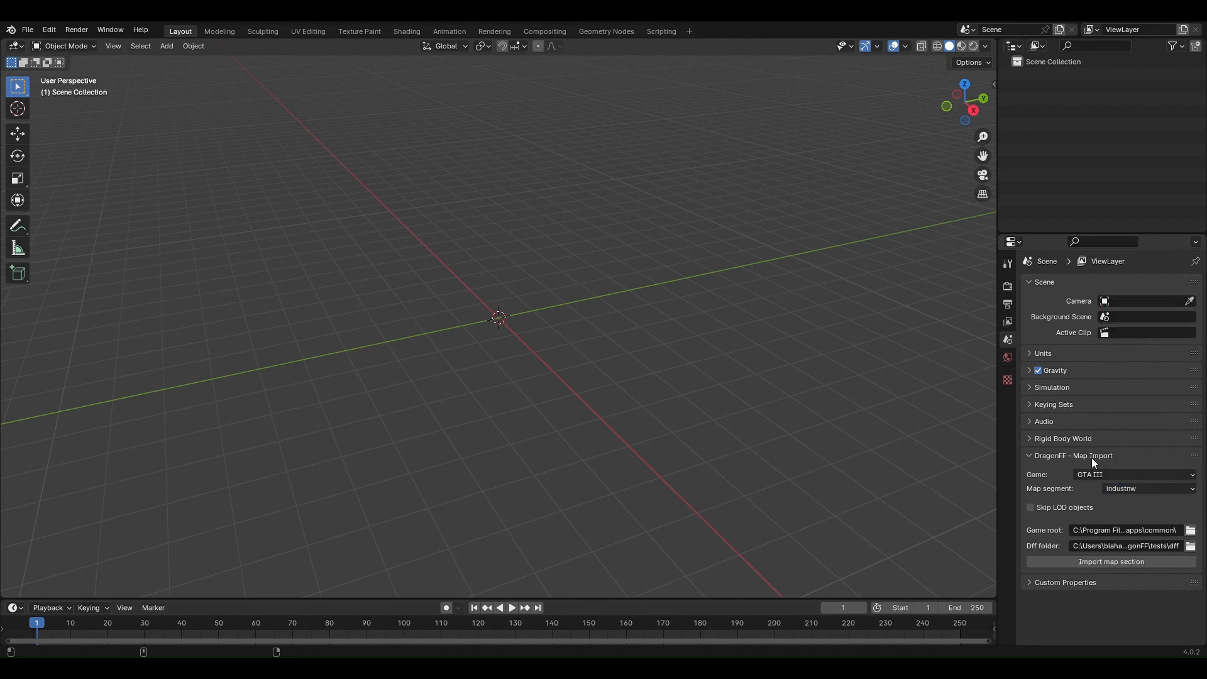
Step: Choose GTA VC as the game and littleha as the map segment in DragonFF Map Import
left_click(1134, 473)
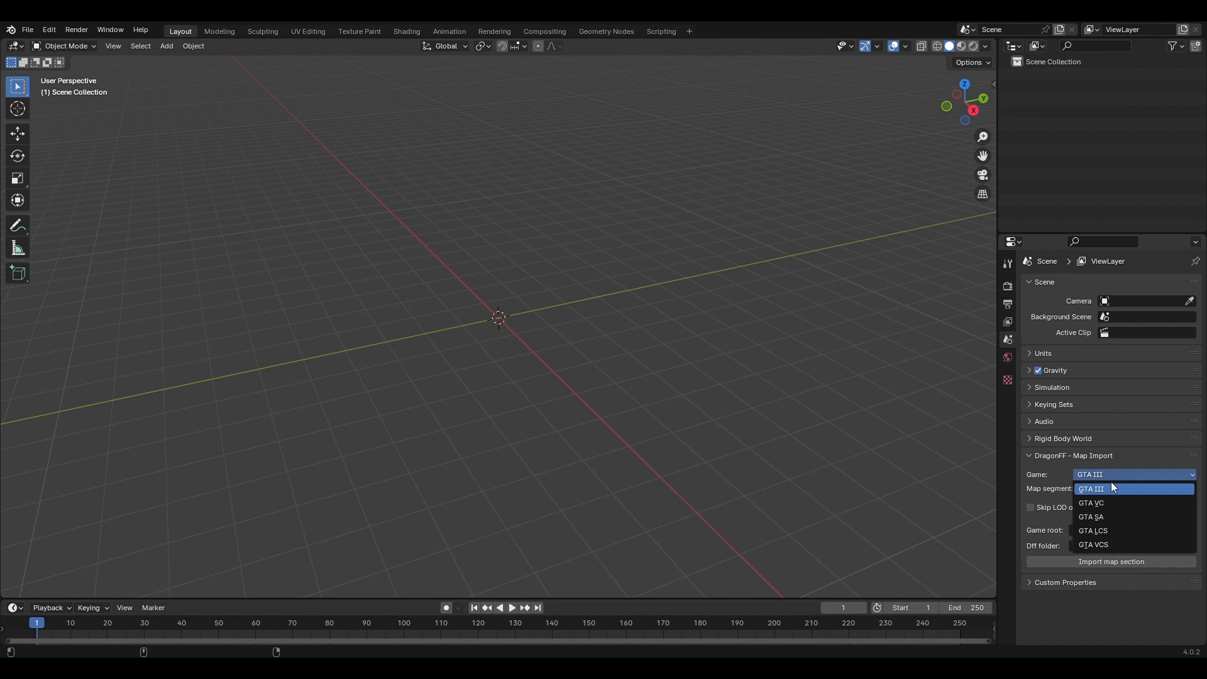
mouse_move(1111, 511)
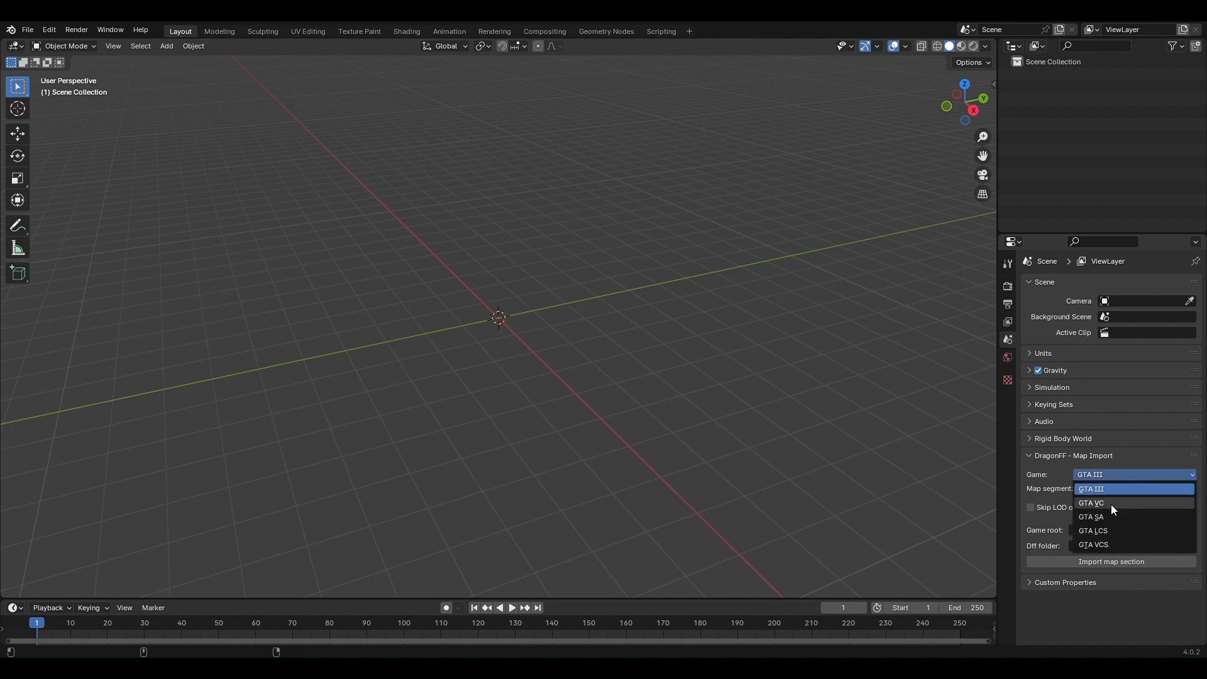
left_click(1091, 503)
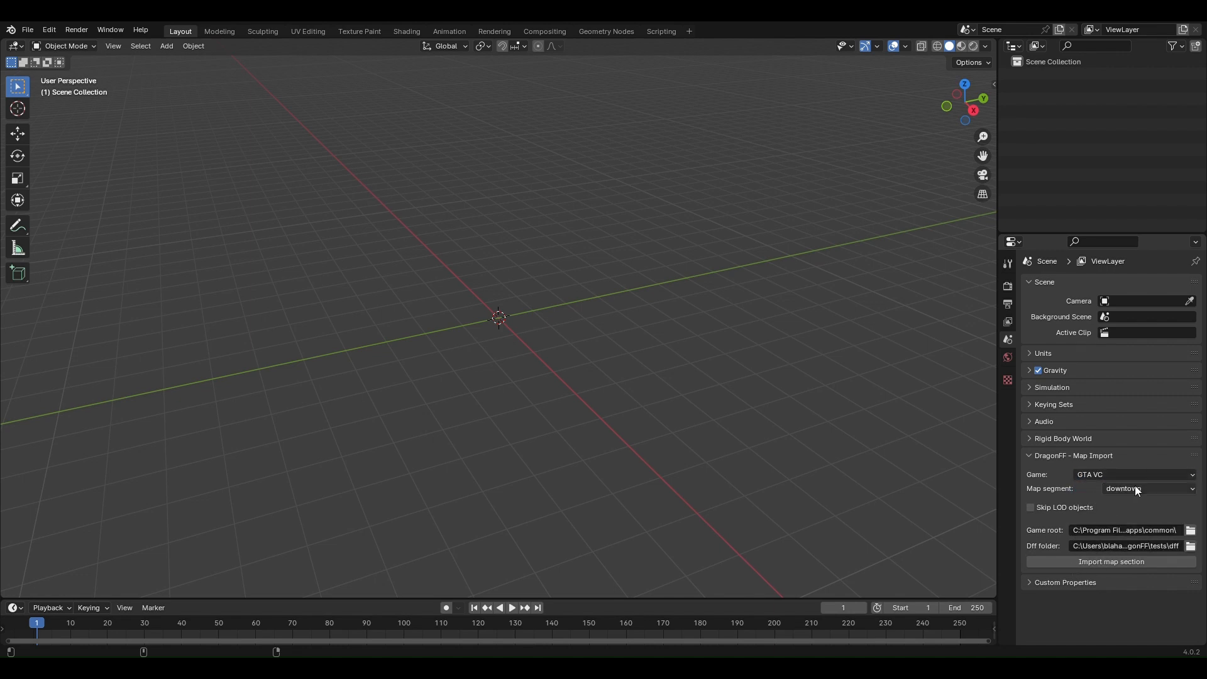
left_click(1148, 488)
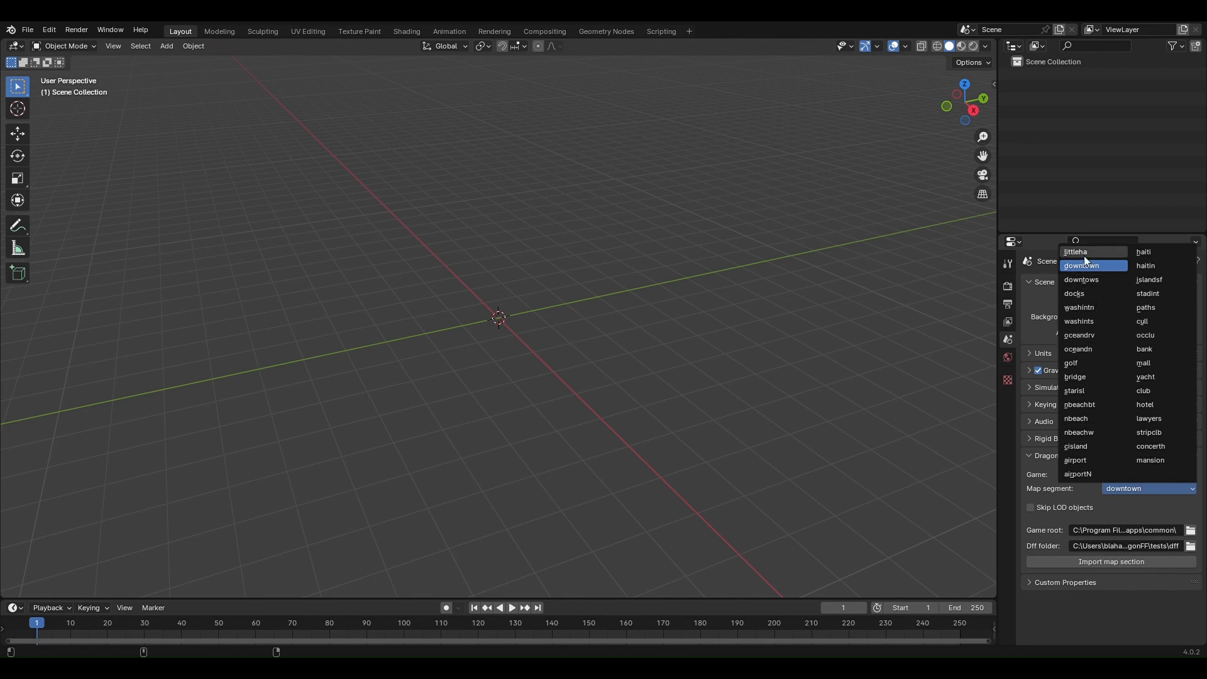
left_click(1075, 251)
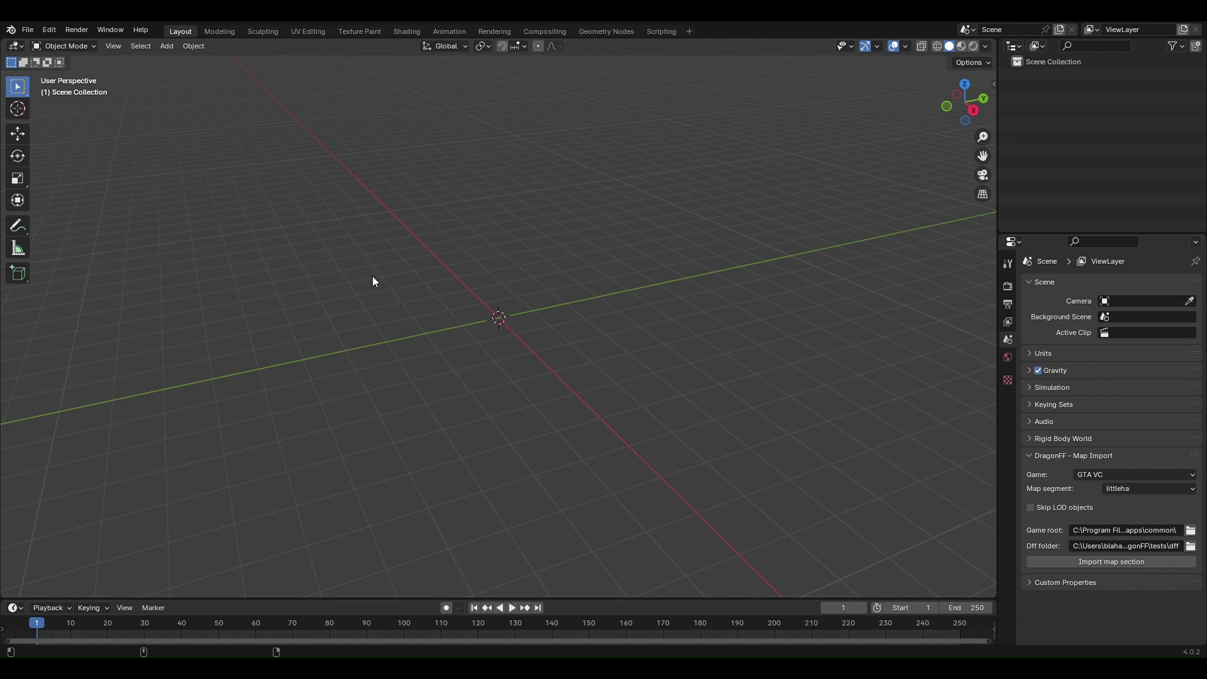
mouse_move(370, 397)
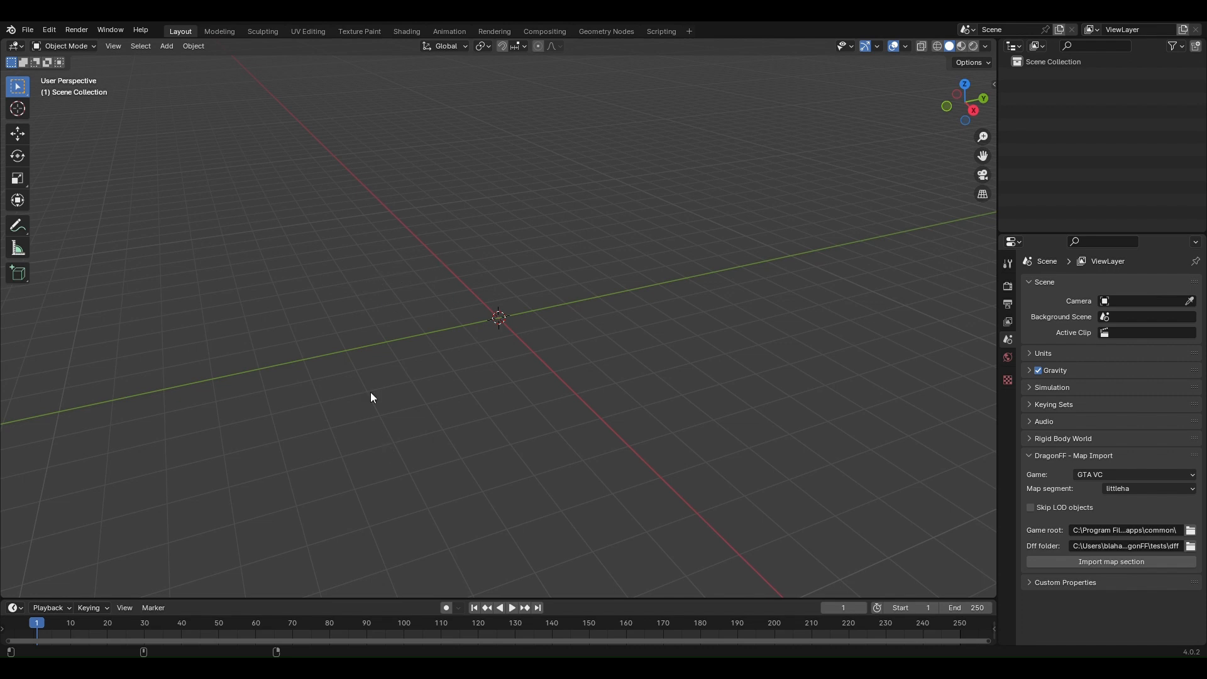
mouse_move(324, 475)
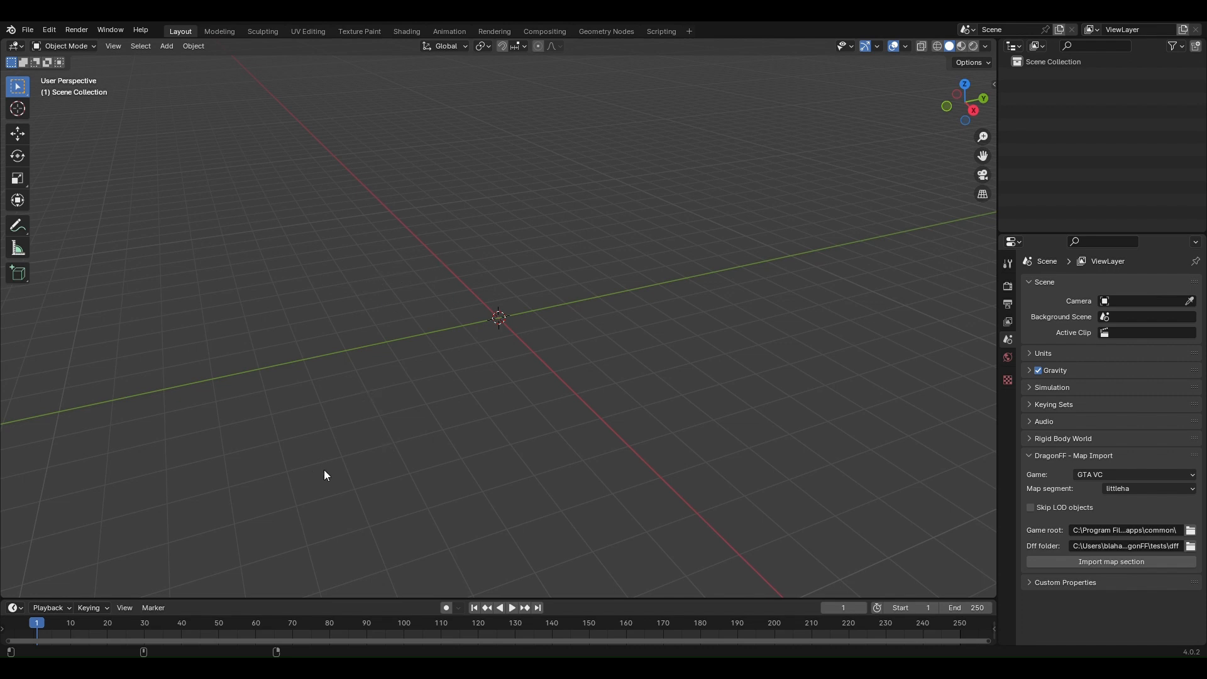
mouse_move(465, 332)
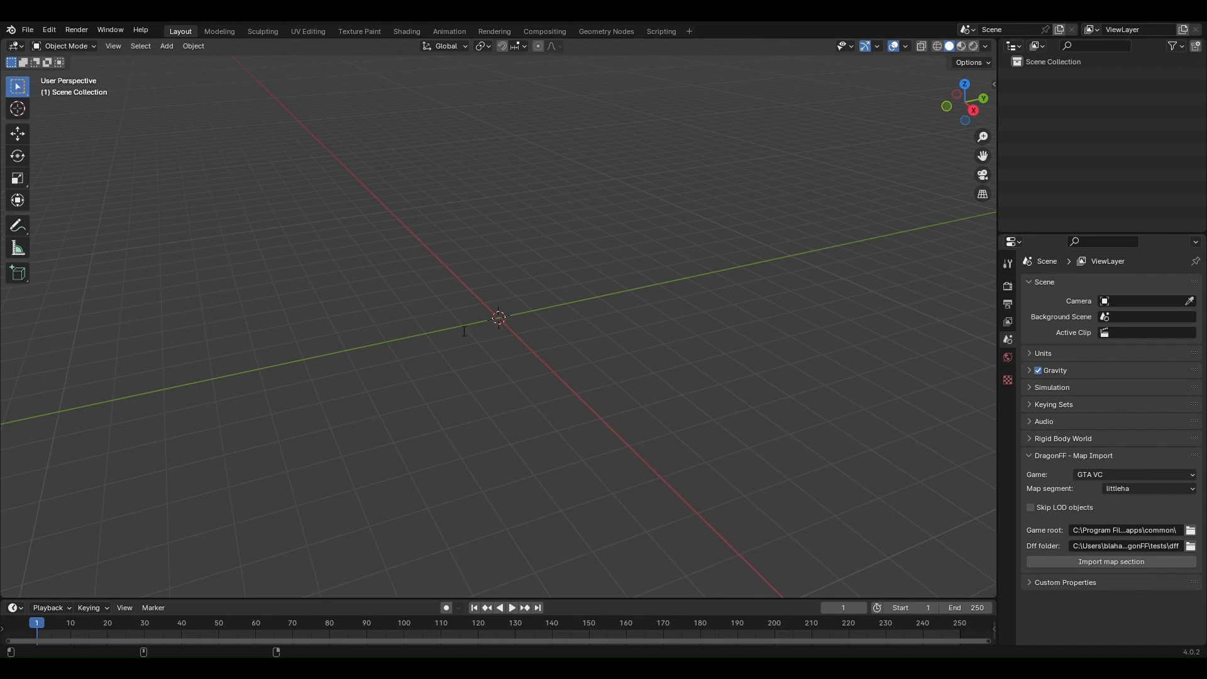
mouse_move(520, 164)
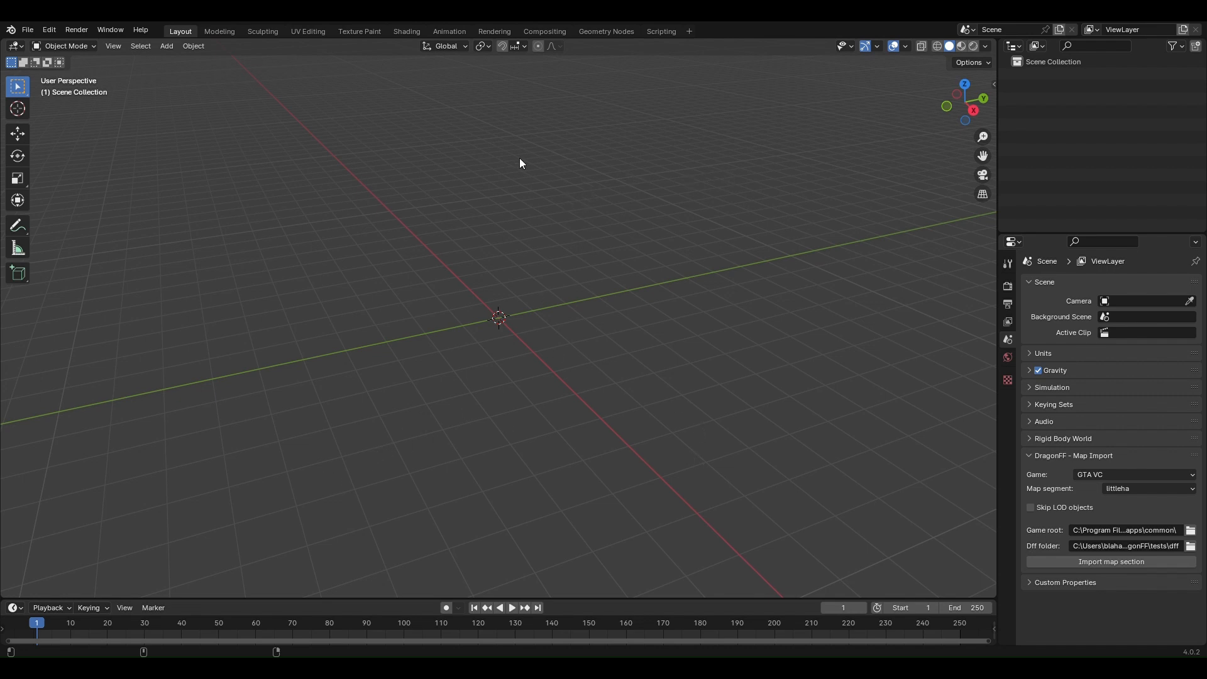
mouse_move(603, 487)
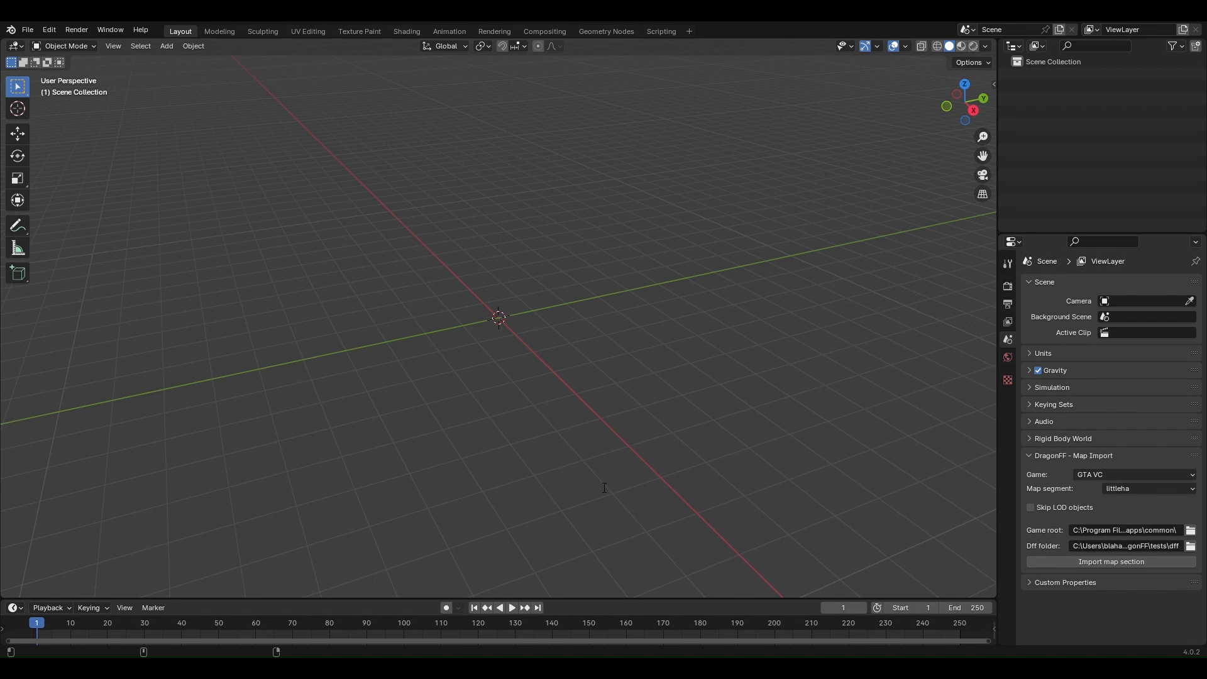
Step: Enter D:\MYGames\PC_Games\vc\ as the game root path
type("D:\\MYGames\\PC_Games\\vc\\")
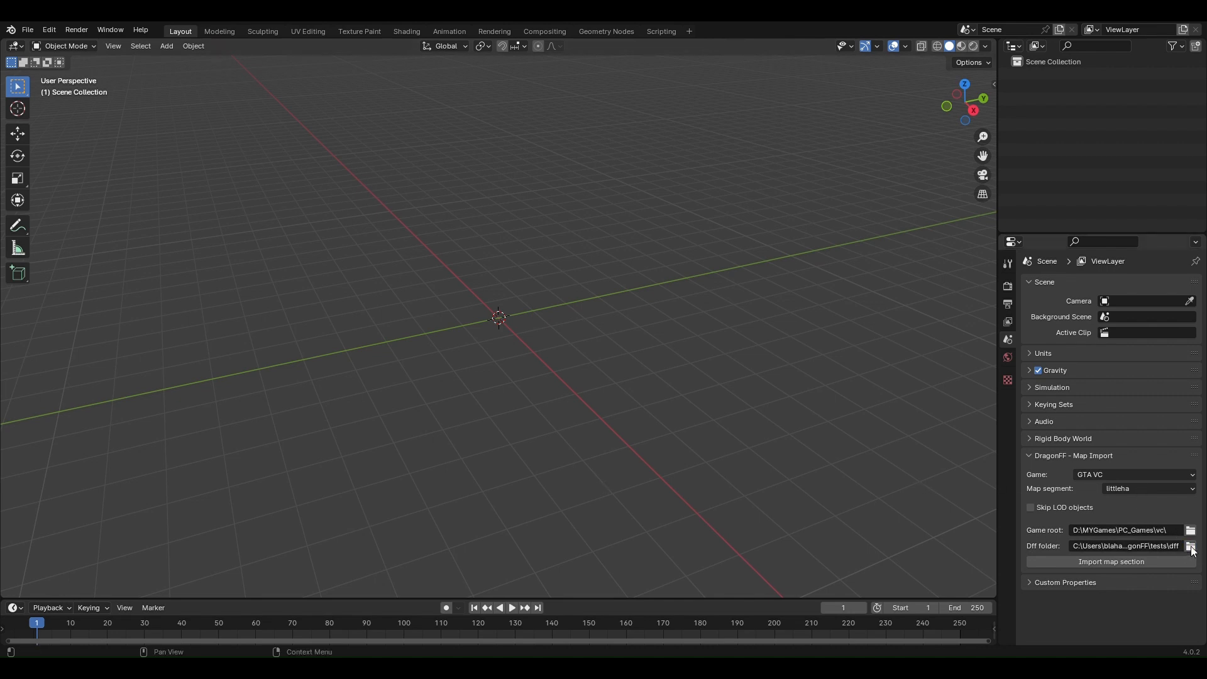
mouse_move(445, 227)
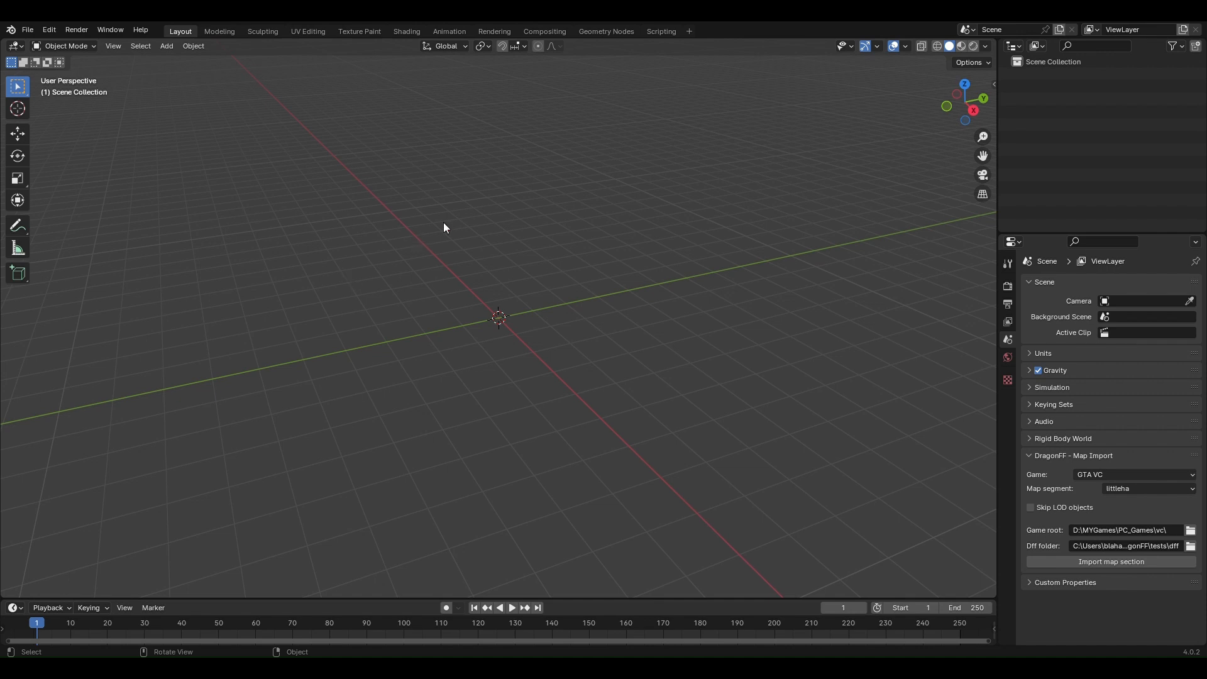
mouse_move(561, 259)
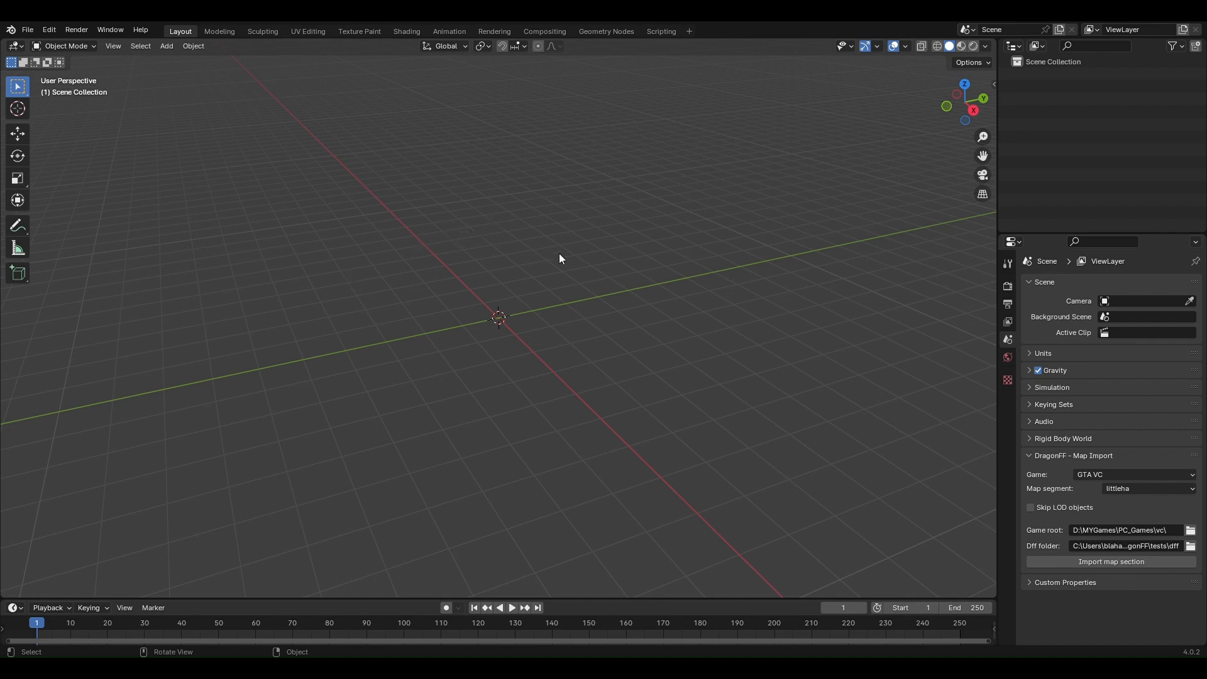
mouse_move(490, 146)
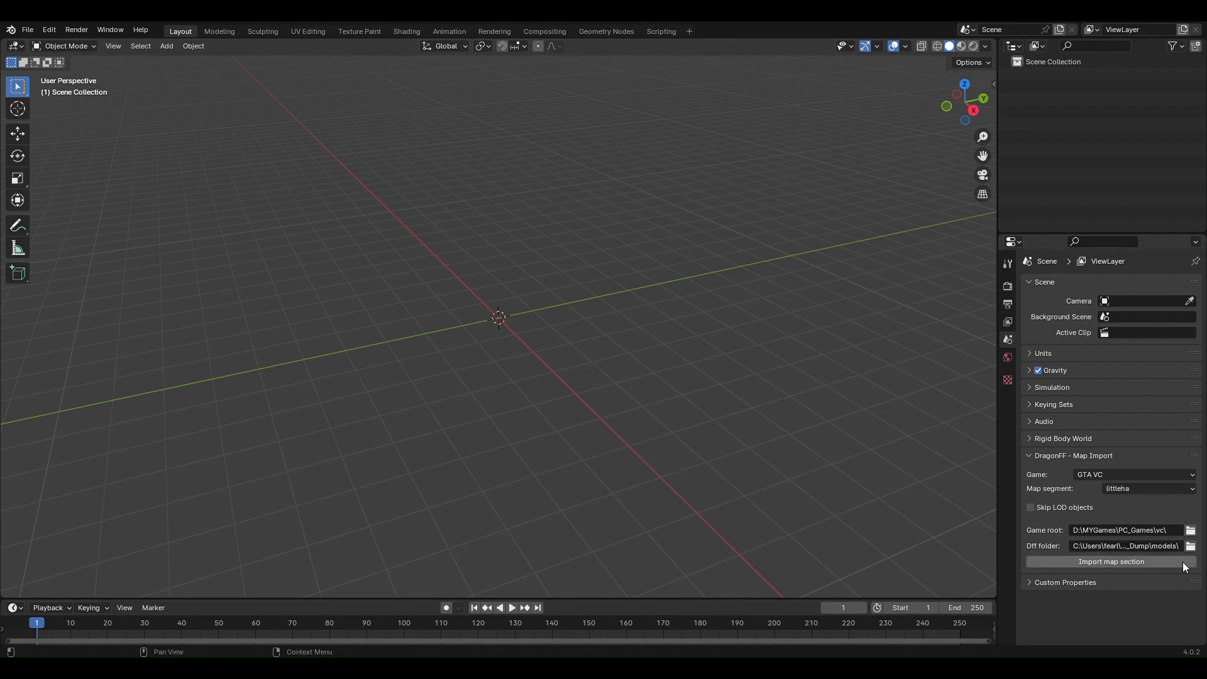
mouse_move(1150, 558)
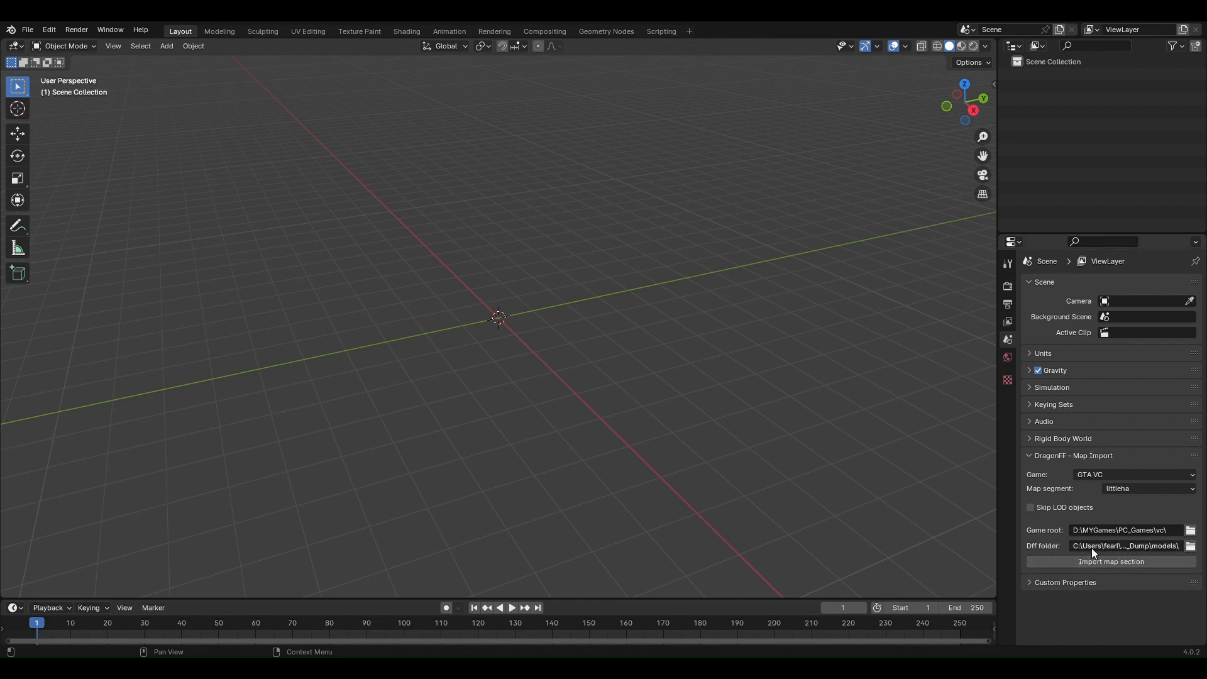
mouse_move(1074, 490)
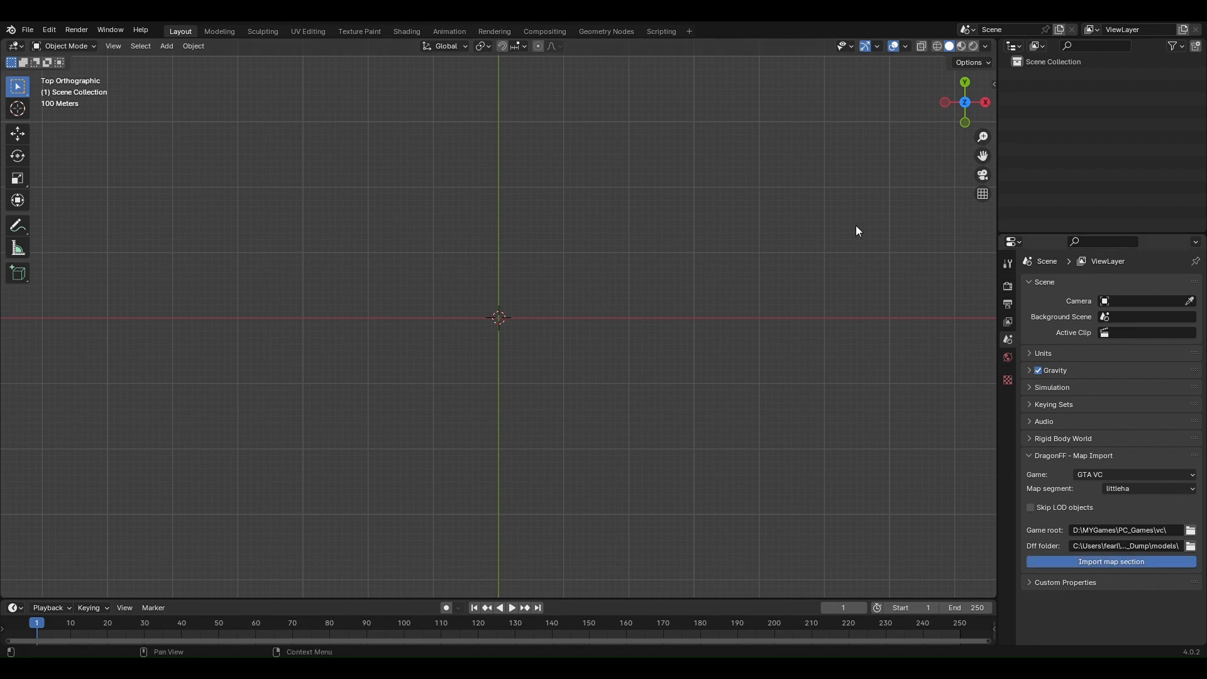
Step: Import the littleha map section into the empty scene
left_click(1111, 561)
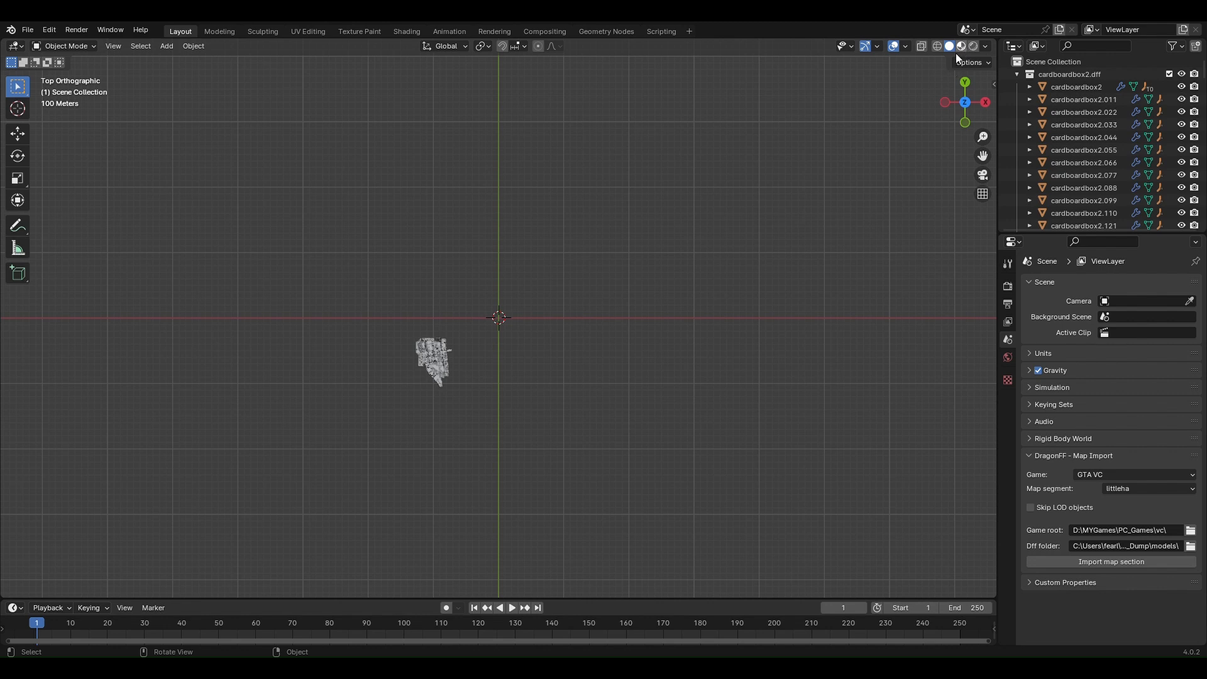
mouse_move(986, 57)
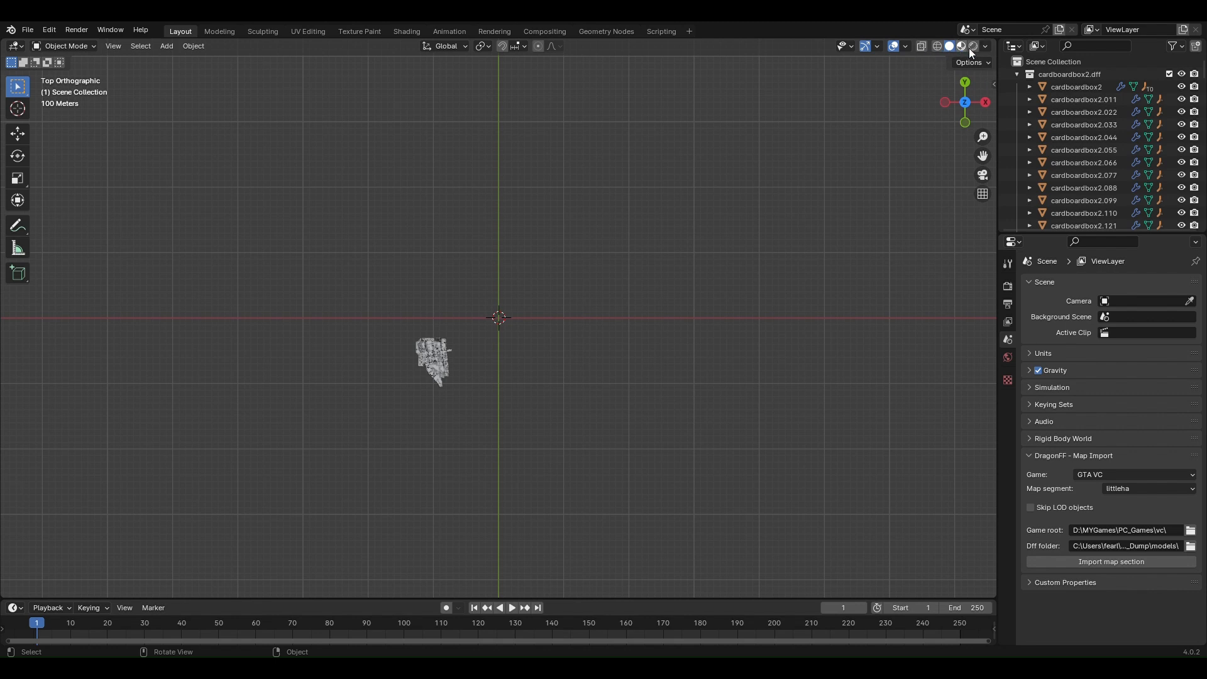
Step: Show Little Haiti textured in Material Preview and inspect the ice-cream shop's concrete-texture materials
left_click(963, 45)
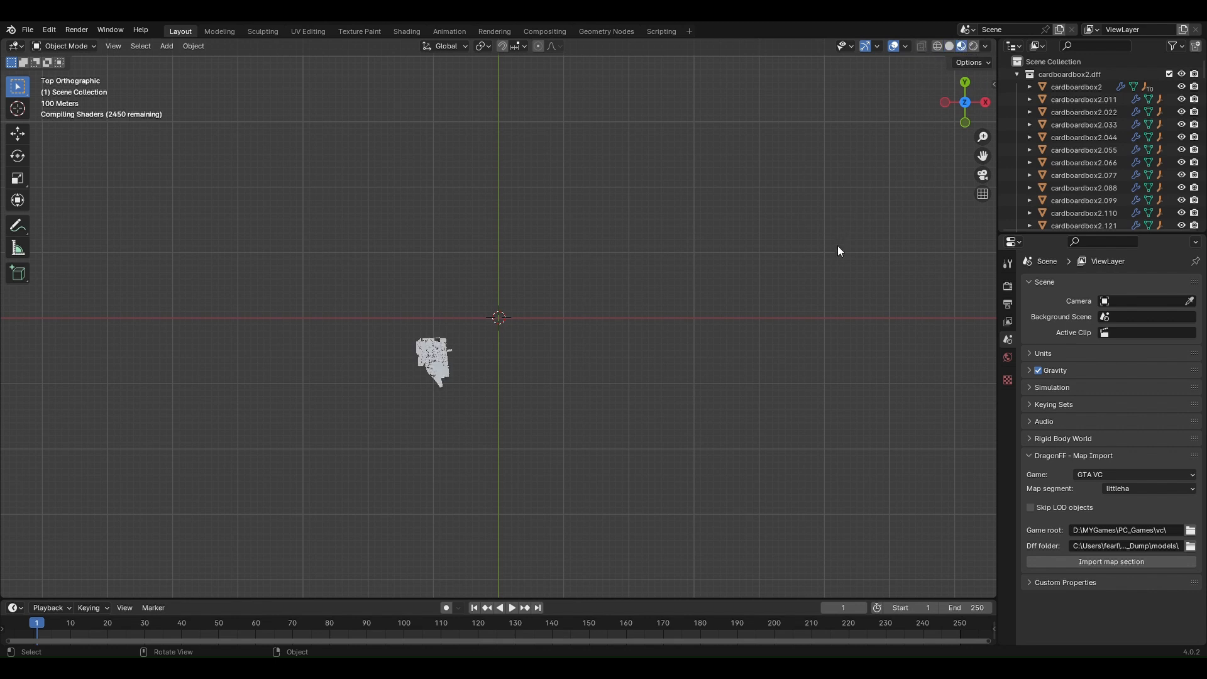
mouse_move(580, 349)
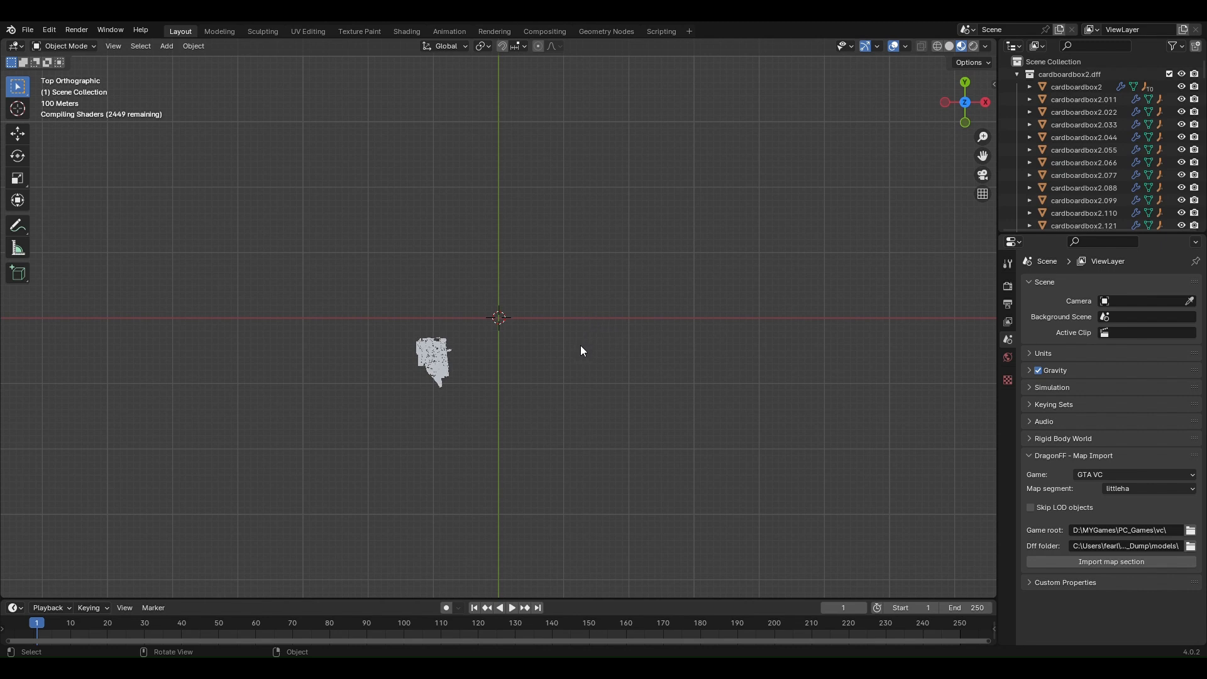
mouse_move(636, 326)
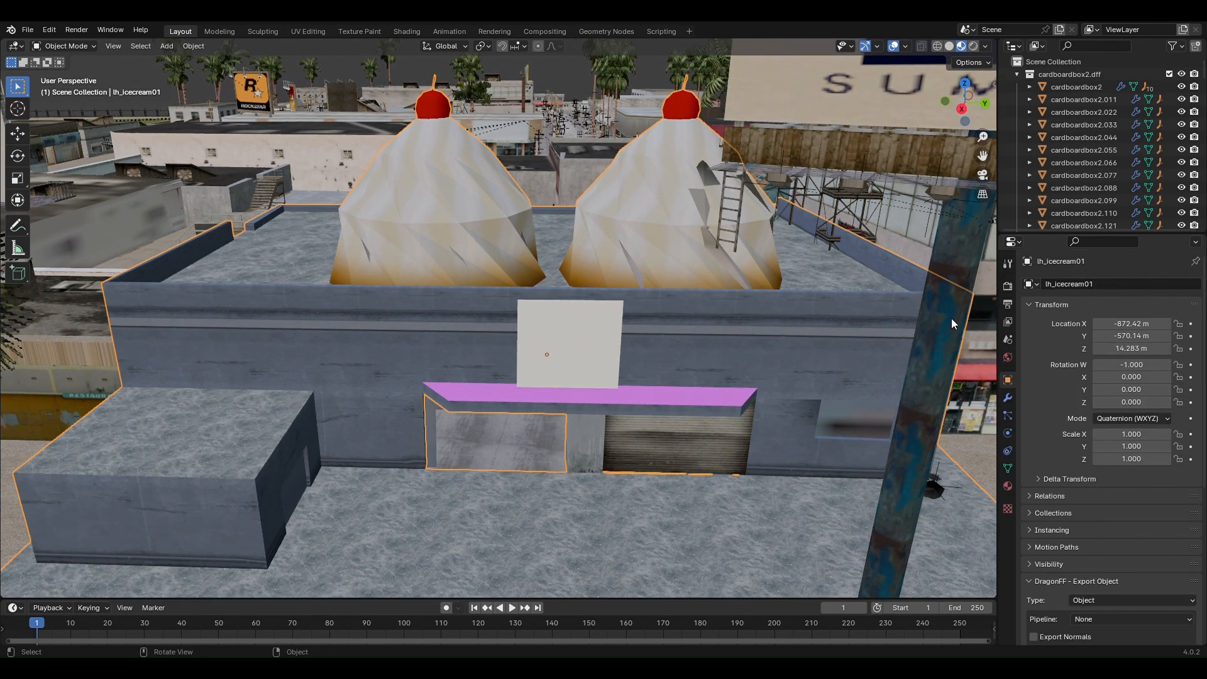
left_click(1007, 485)
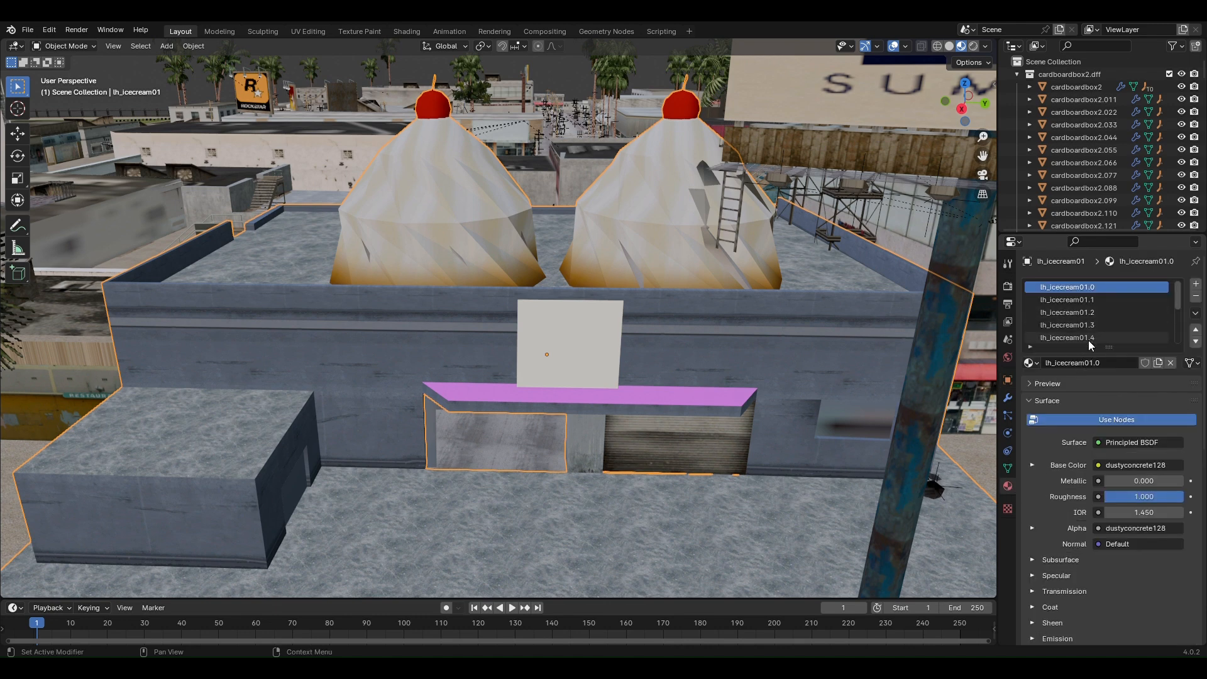
scroll("down", 3)
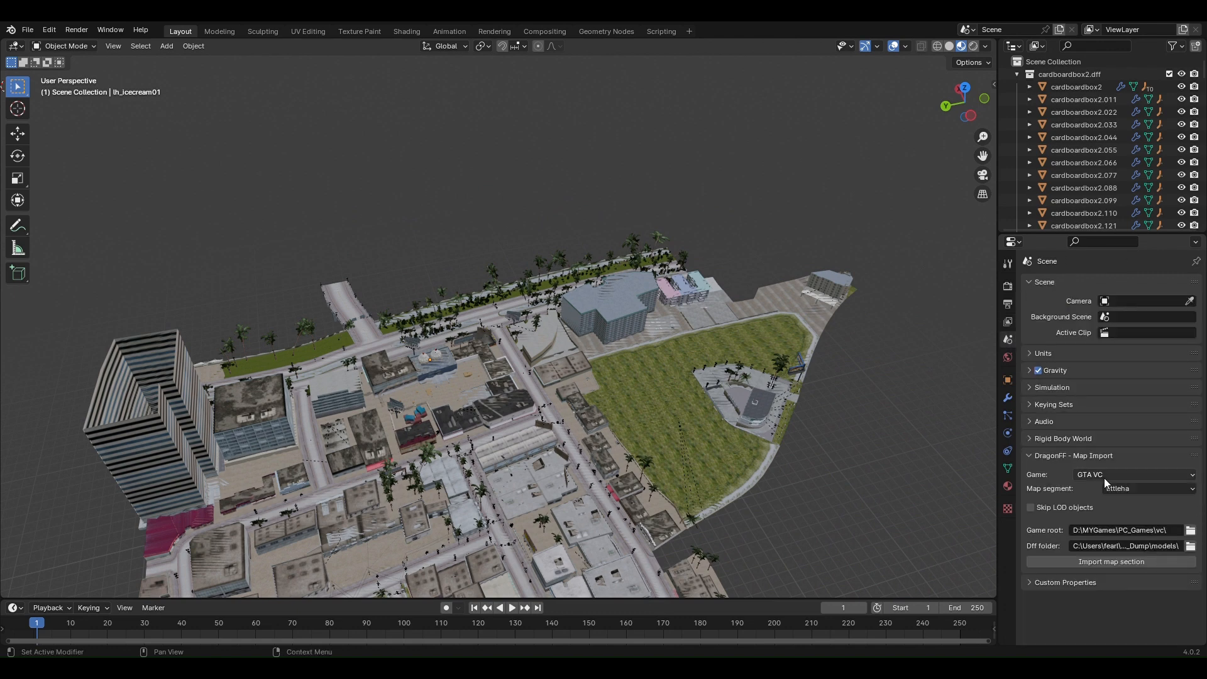
Step: Switch the map segment to downtown for the next import
left_click(1147, 487)
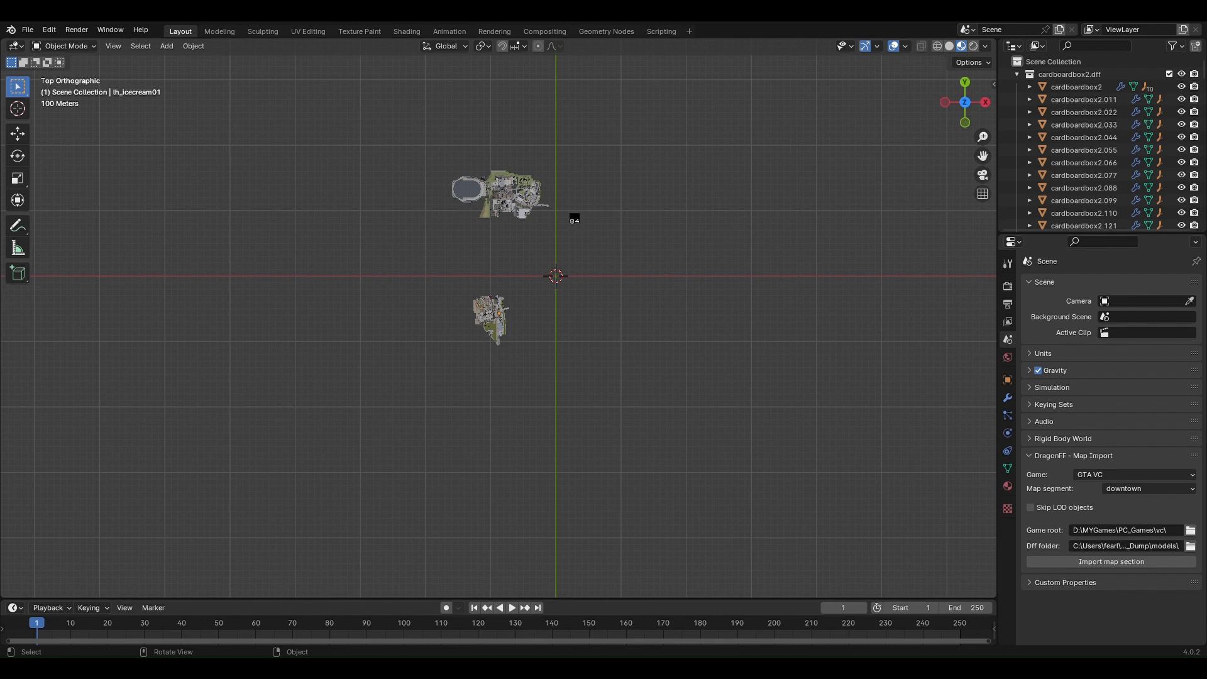
mouse_move(681, 266)
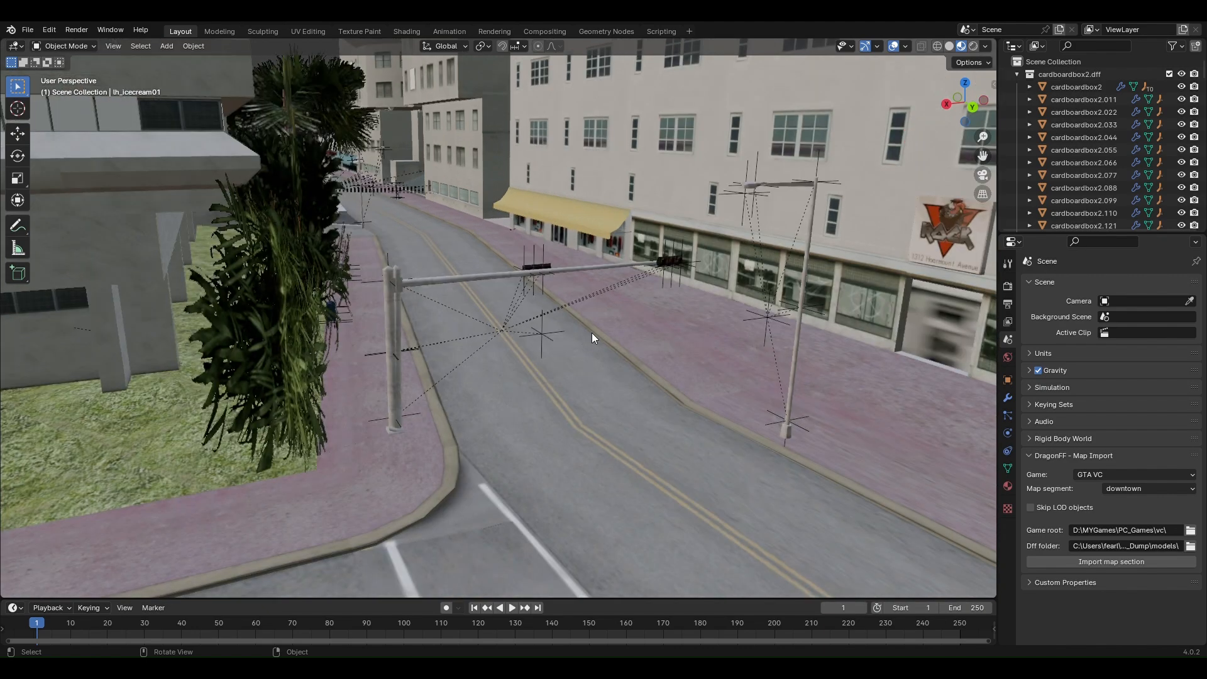
left_click_drag(592, 338, 588, 318)
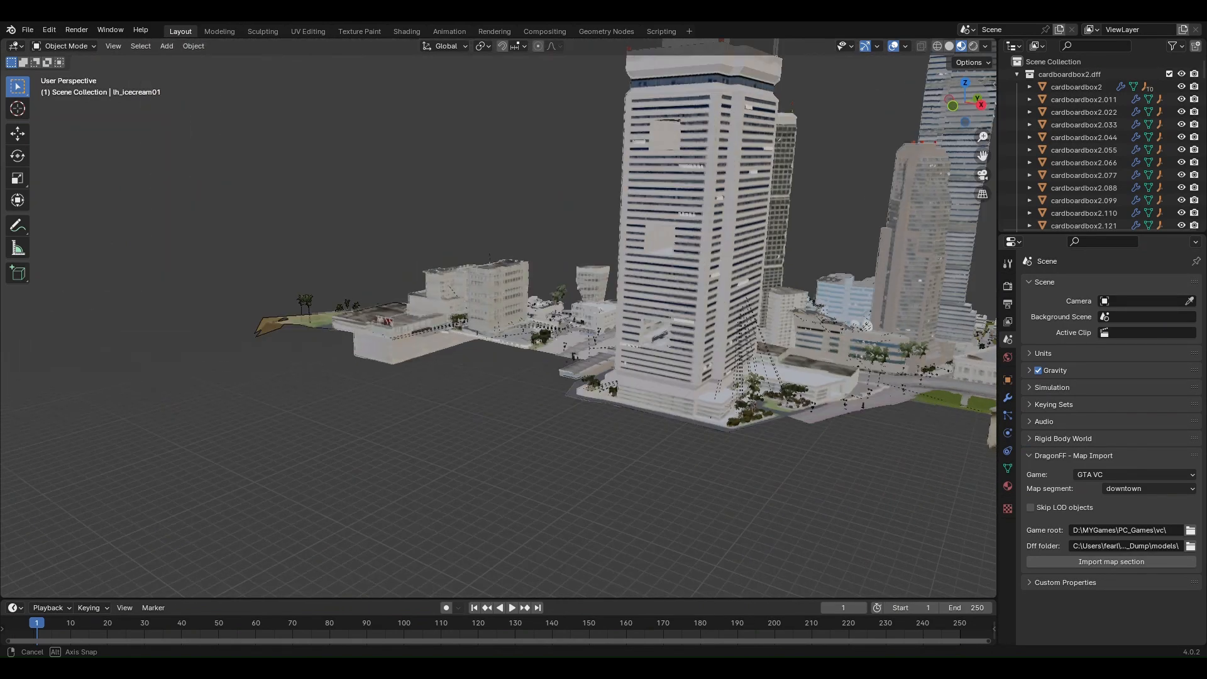
key("KP_7")
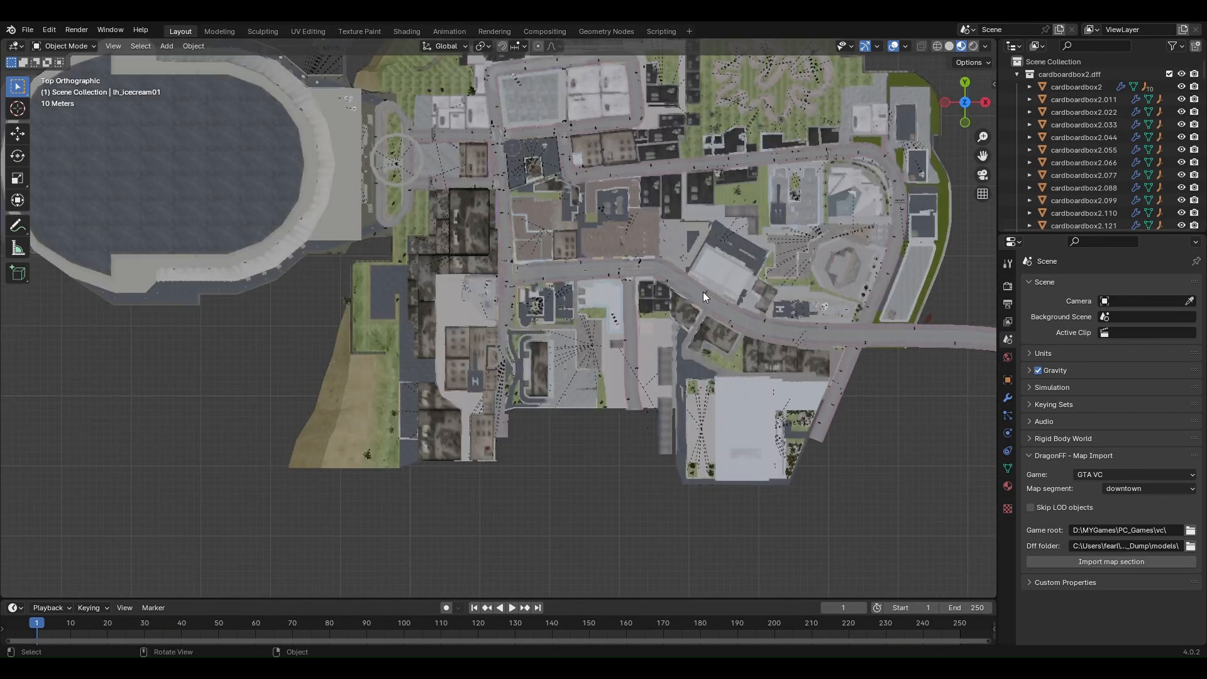
scroll("down", 3)
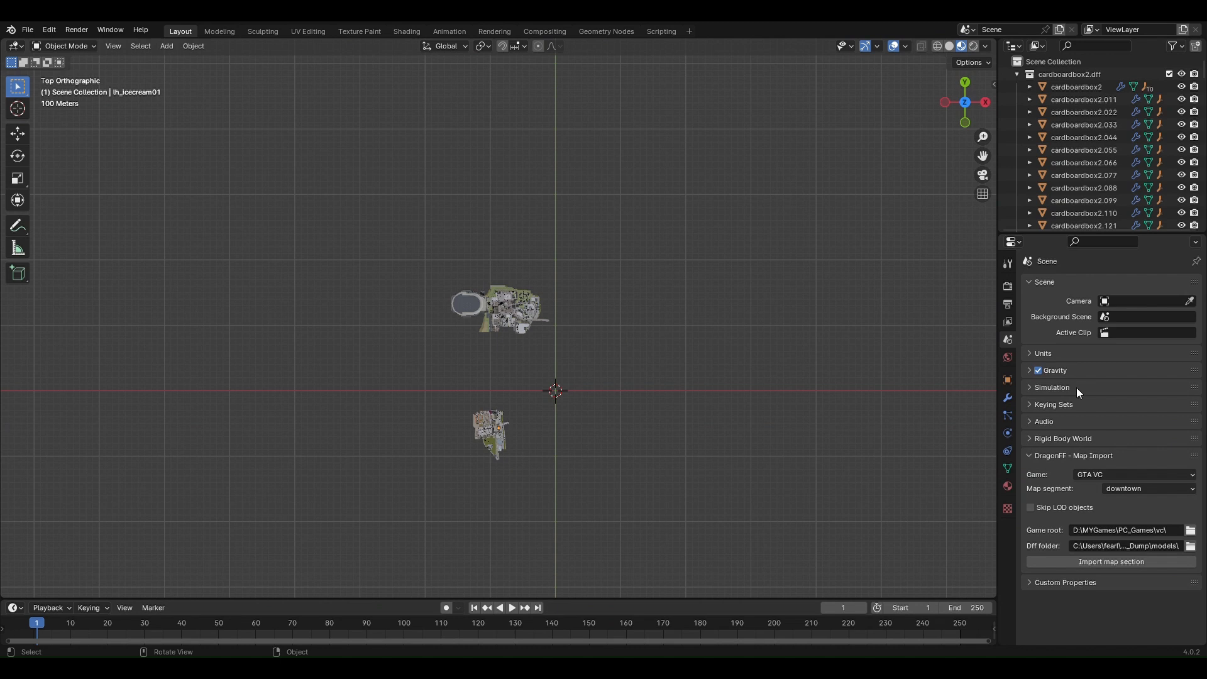
left_click(1147, 488)
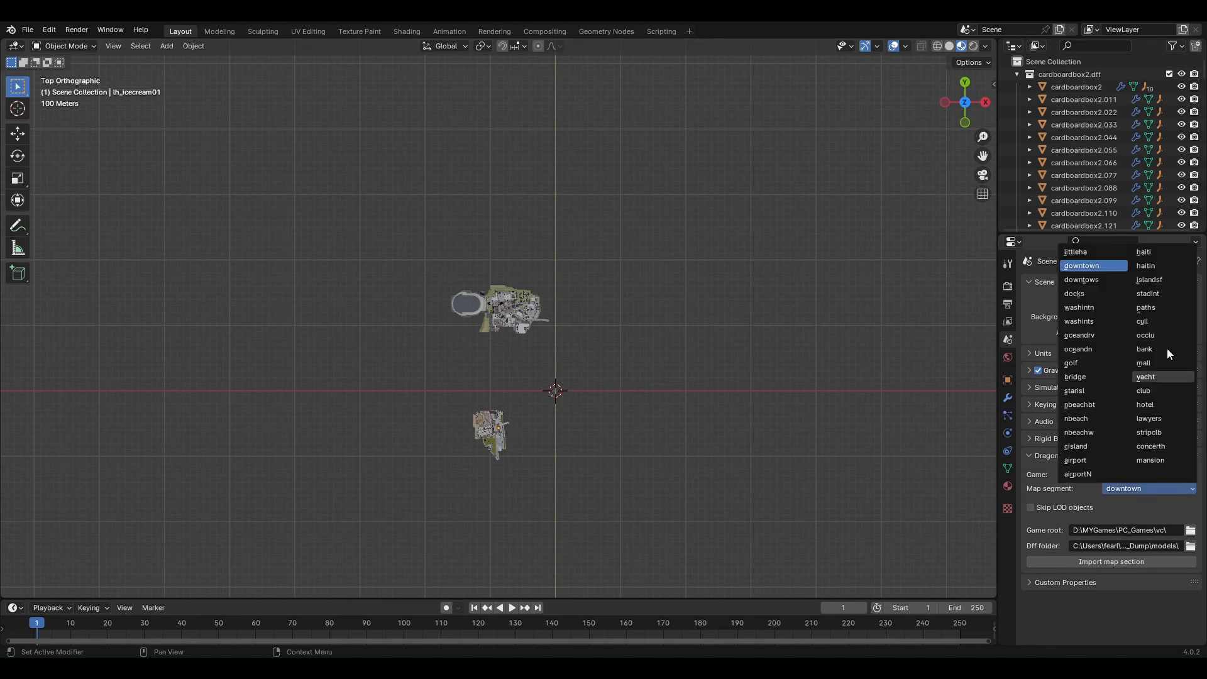
left_click(1108, 266)
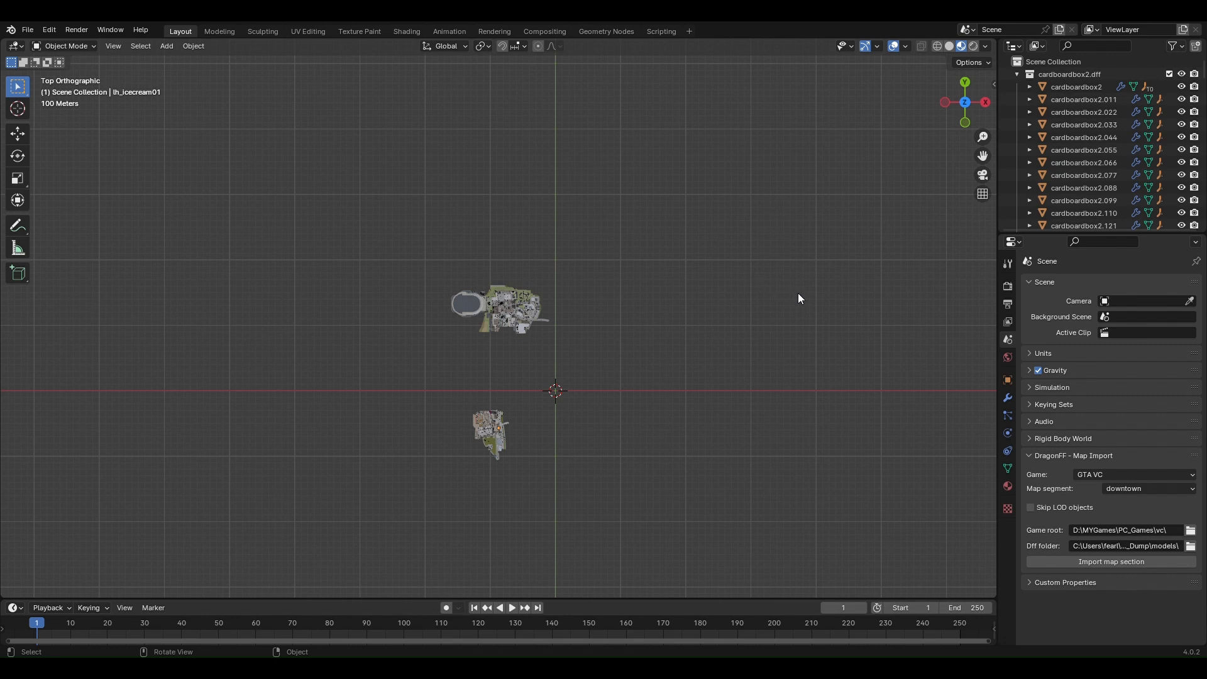
mouse_move(753, 356)
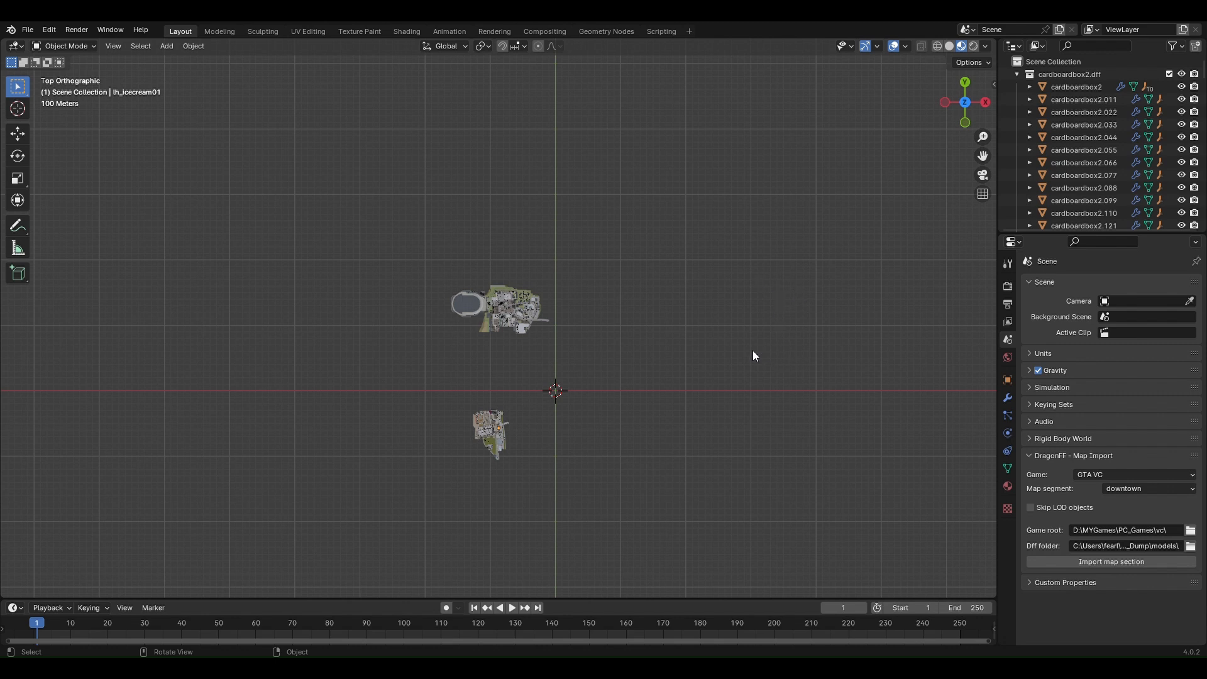
mouse_move(830, 401)
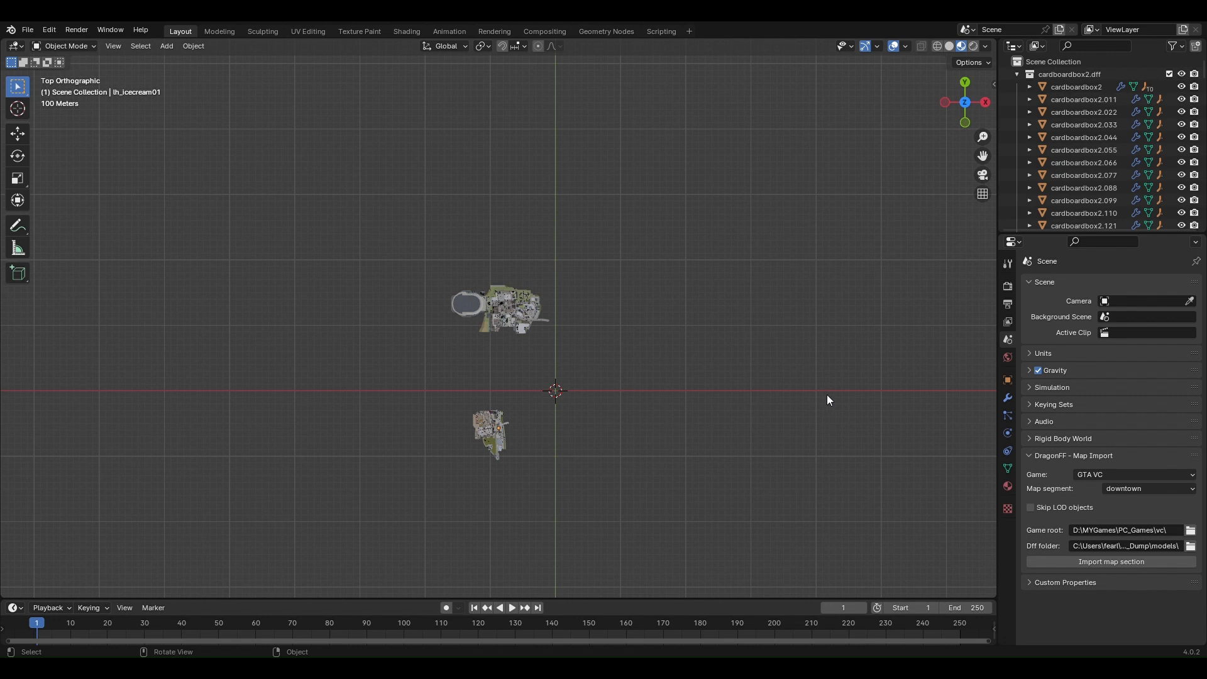
left_click(1134, 474)
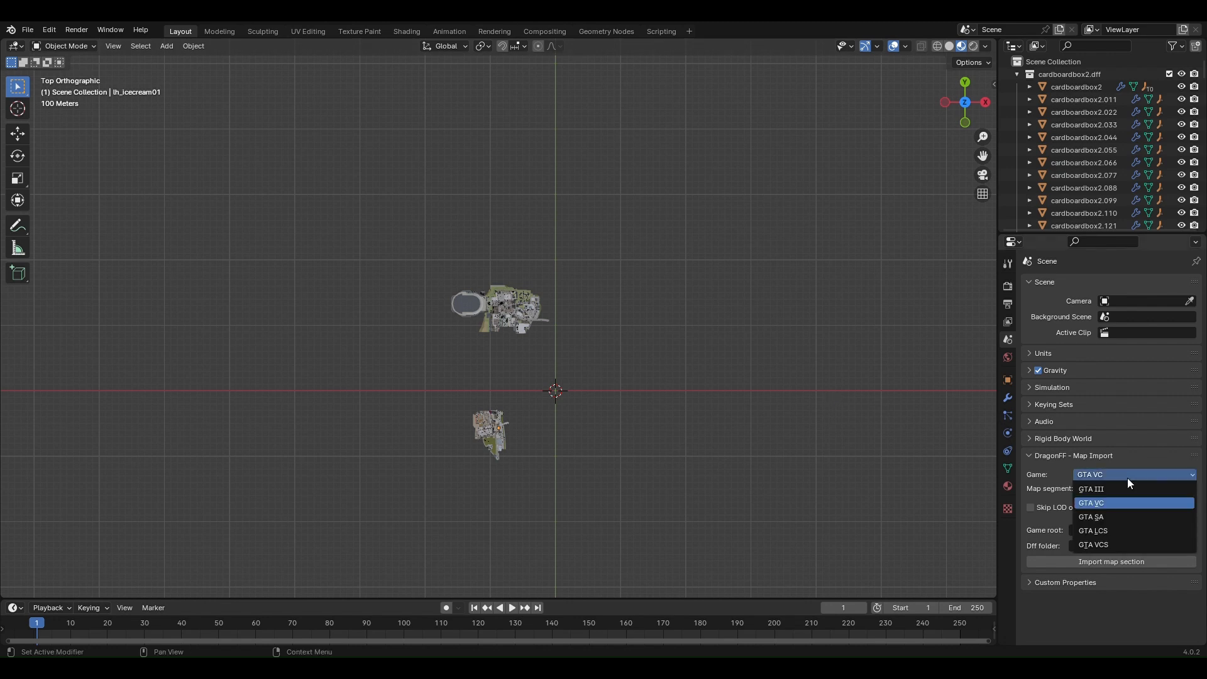
left_click(1091, 503)
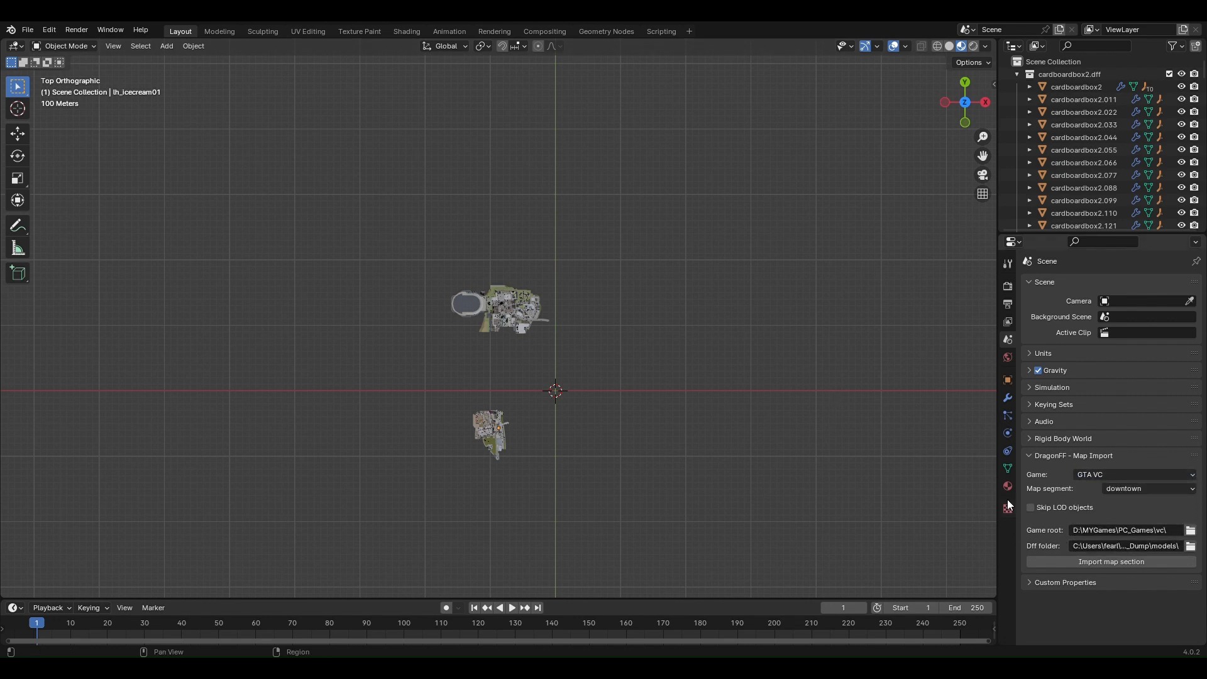